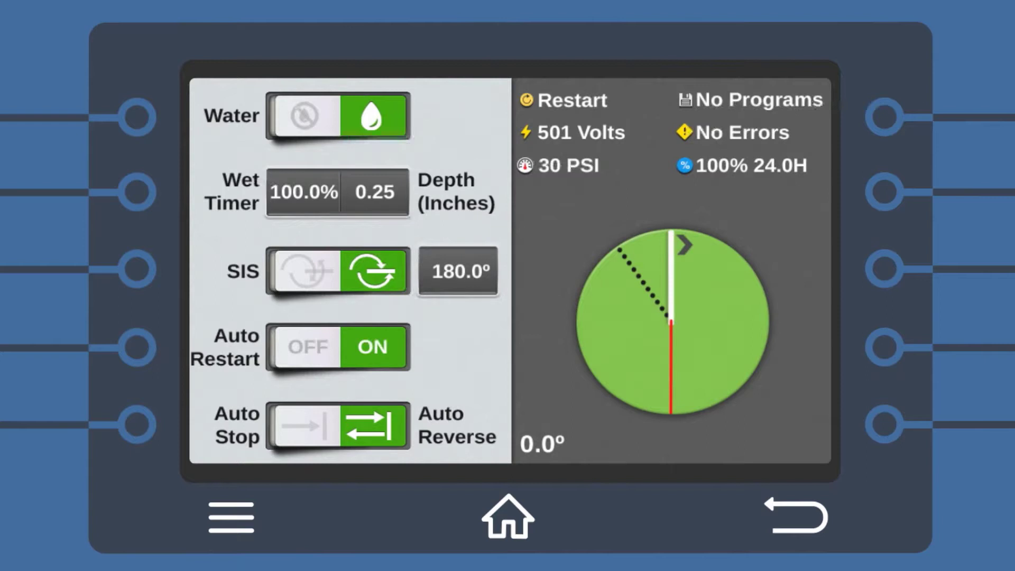
Bring up the main menu listing Controls, Status, End Guns, Setup and Utilities.
{"action": "left_click", "coordinate": [794, 518]}
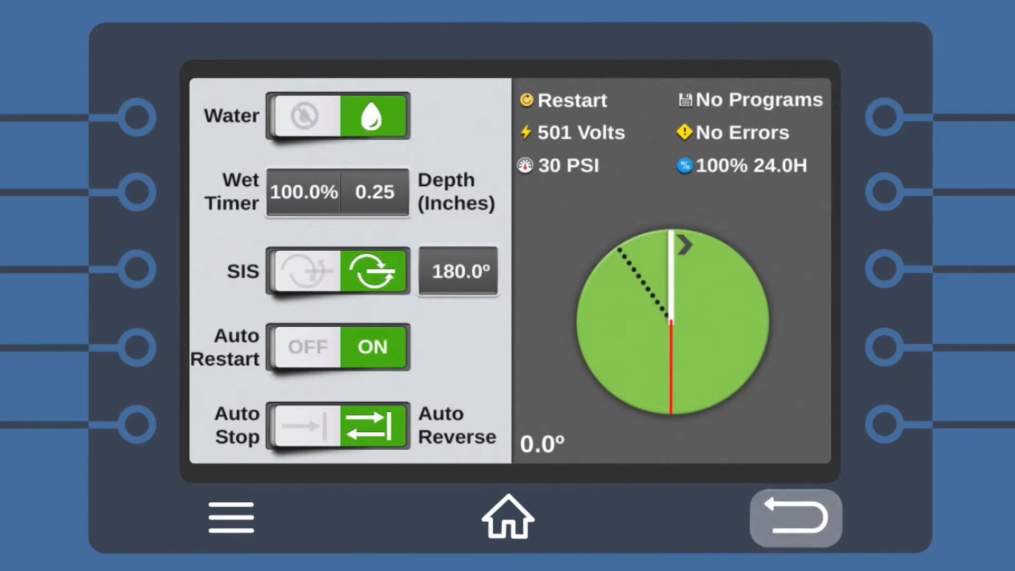
{"action": "left_click", "coordinate": [231, 519]}
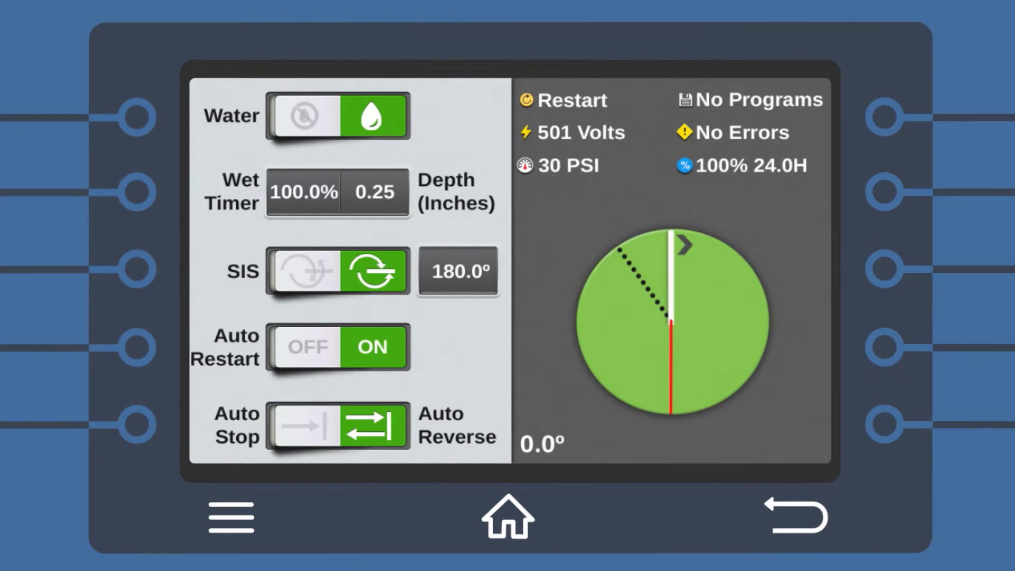
{"action": "left_click", "coordinate": [230, 517]}
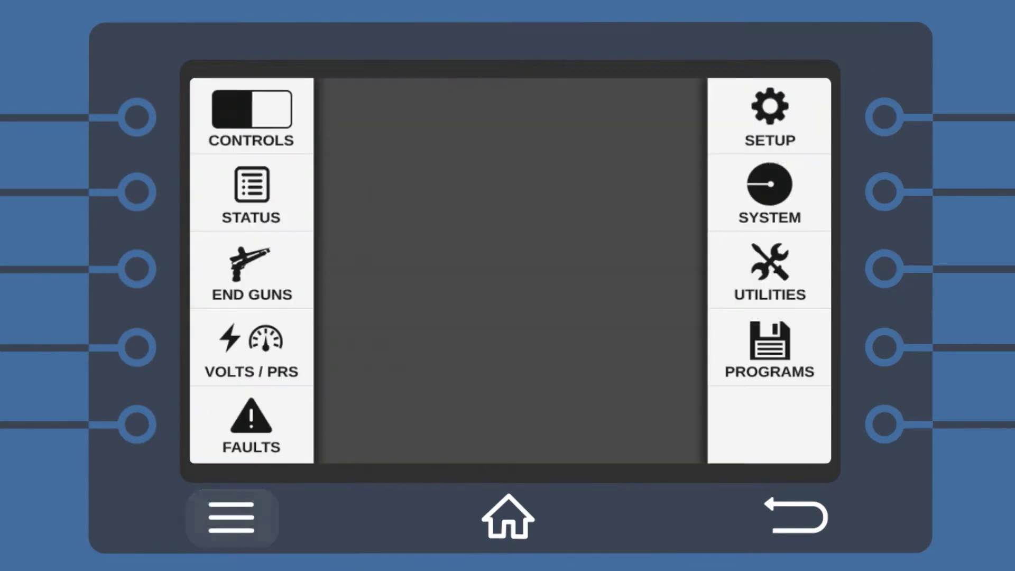
Set the rain shutdown limit to 0.50 inches under Utilities > Weather Constants.
{"action": "left_click", "coordinate": [769, 268]}
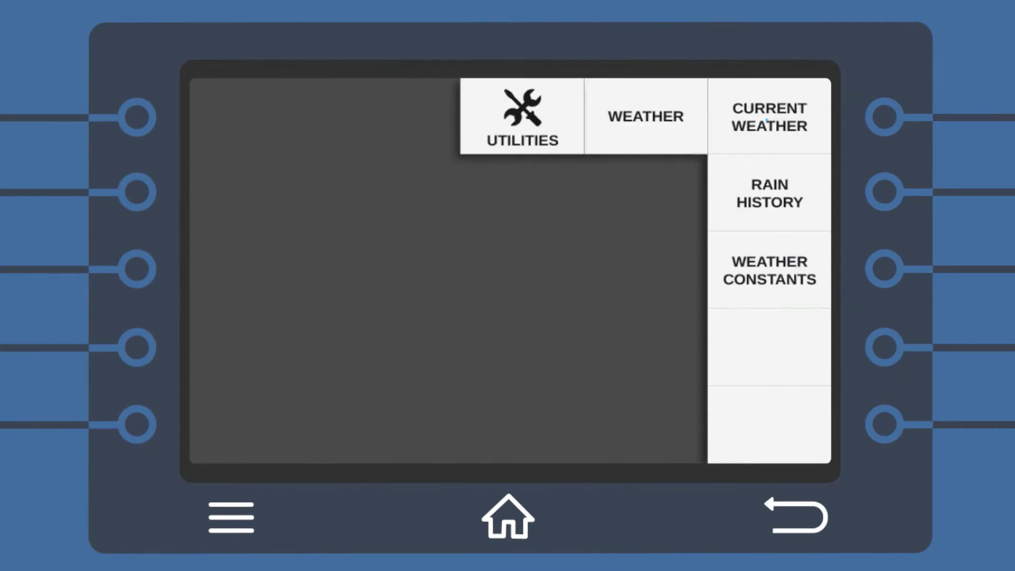
{"action": "left_click", "coordinate": [769, 270]}
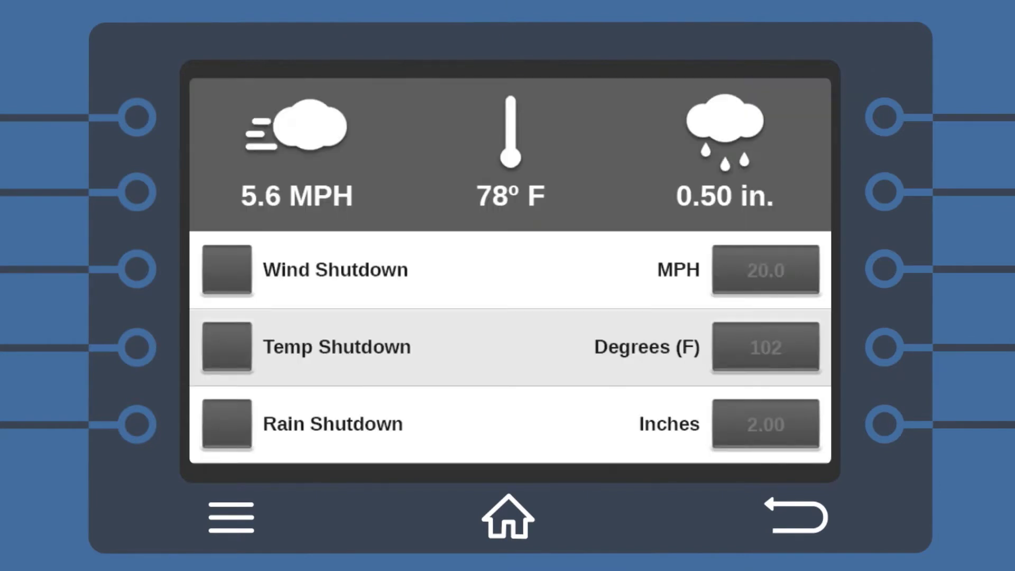
{"action": "left_click", "coordinate": [765, 424]}
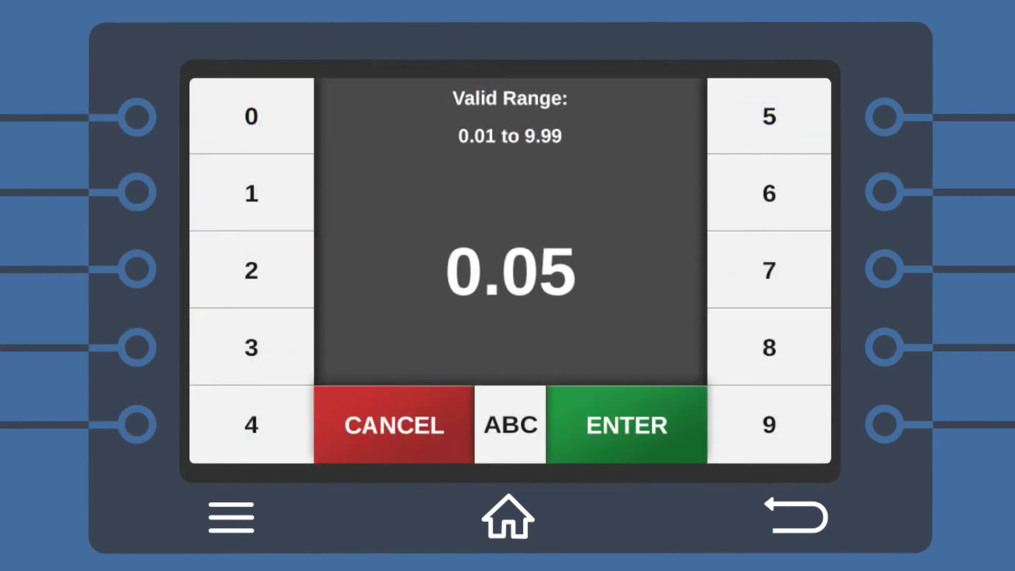
{"action": "left_click", "coordinate": [251, 116]}
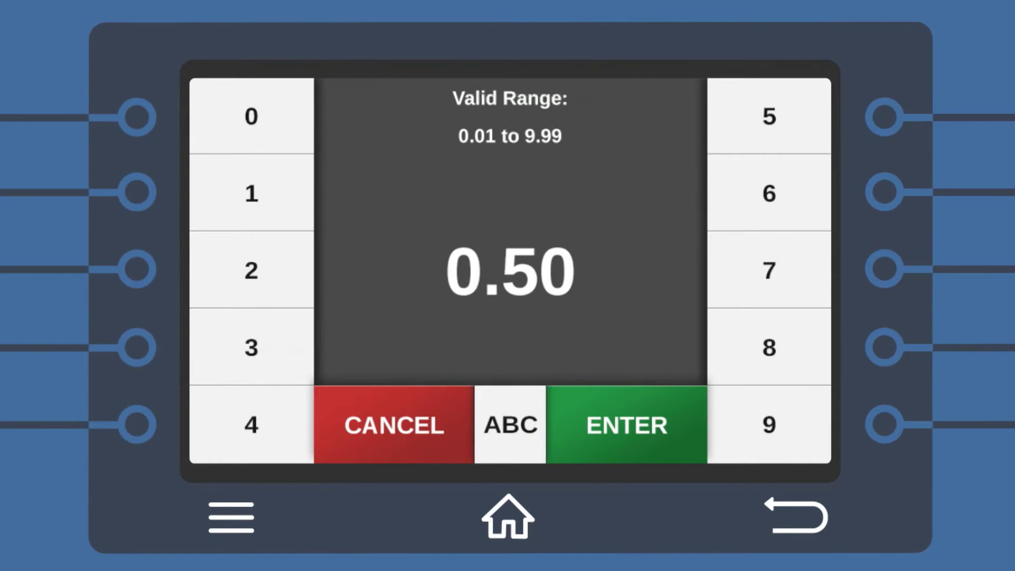
{"action": "left_click", "coordinate": [626, 425]}
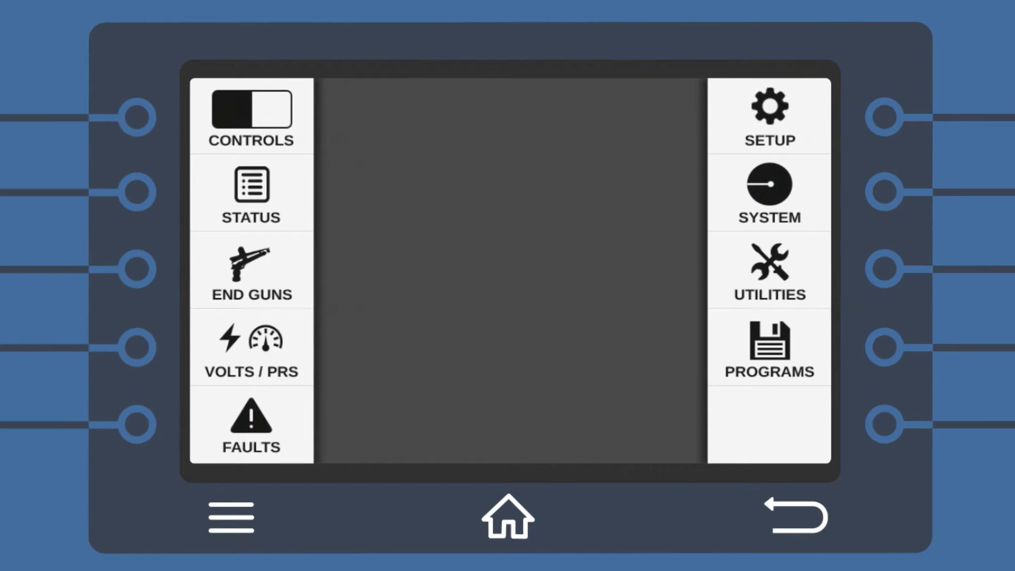
Enable end gun EG 1 with a Pair 1 Right angle of 80.0° and return to the main screen.
{"action": "left_click", "coordinate": [251, 271]}
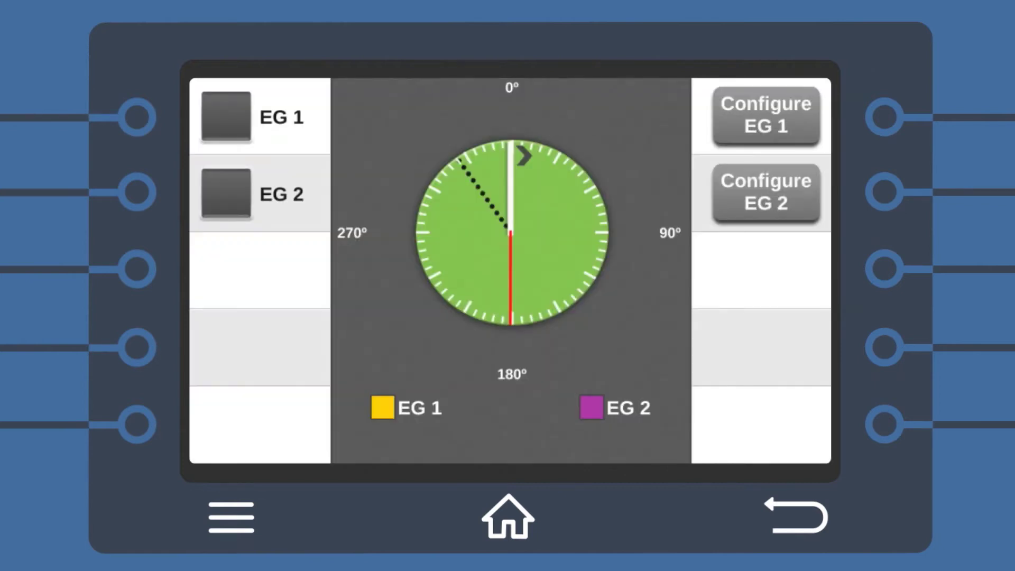
{"action": "left_click", "coordinate": [224, 193]}
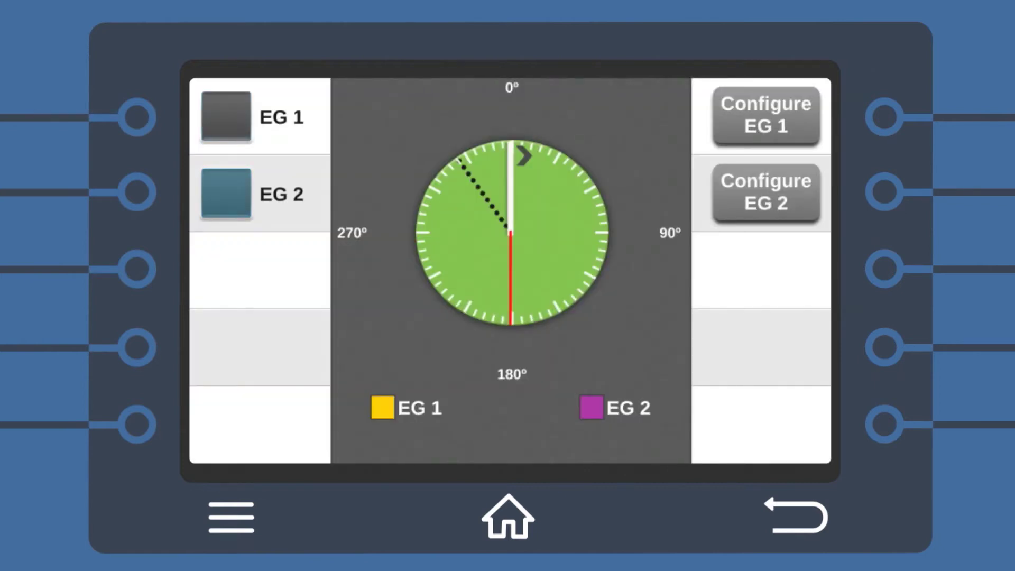
{"action": "left_click", "coordinate": [225, 116]}
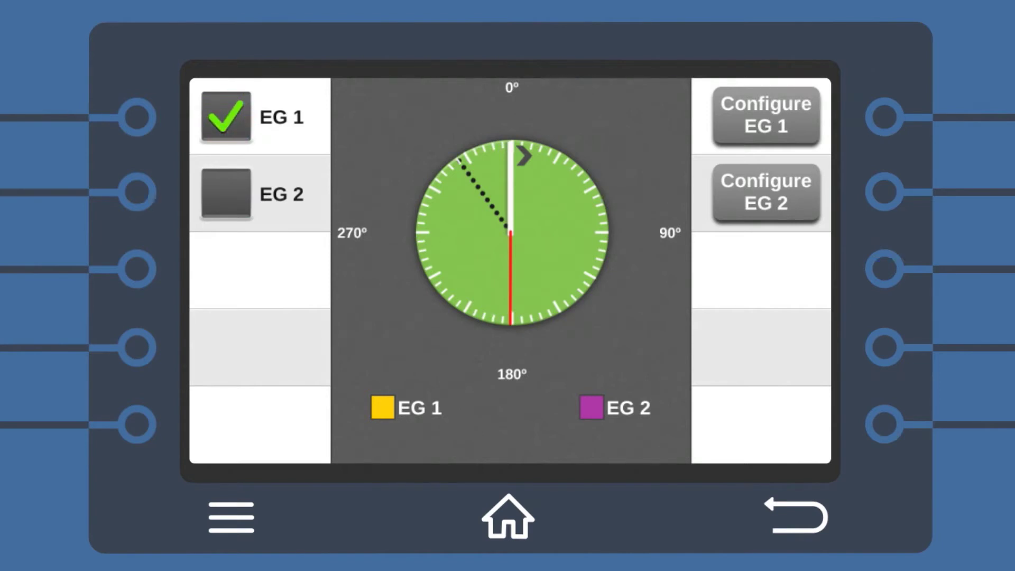
{"action": "left_click", "coordinate": [765, 117]}
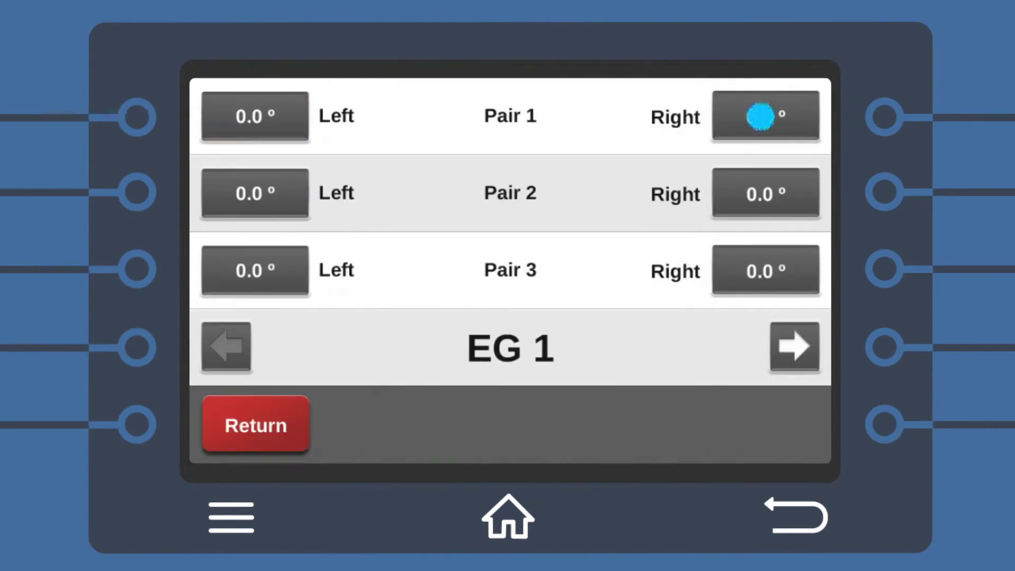
{"action": "left_click", "coordinate": [766, 117]}
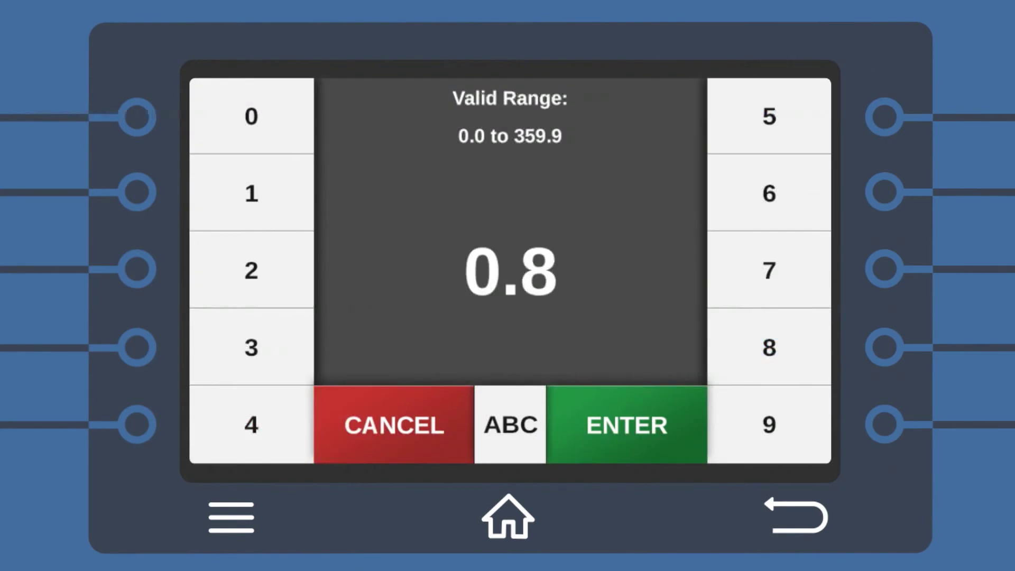
{"action": "left_click", "coordinate": [625, 426]}
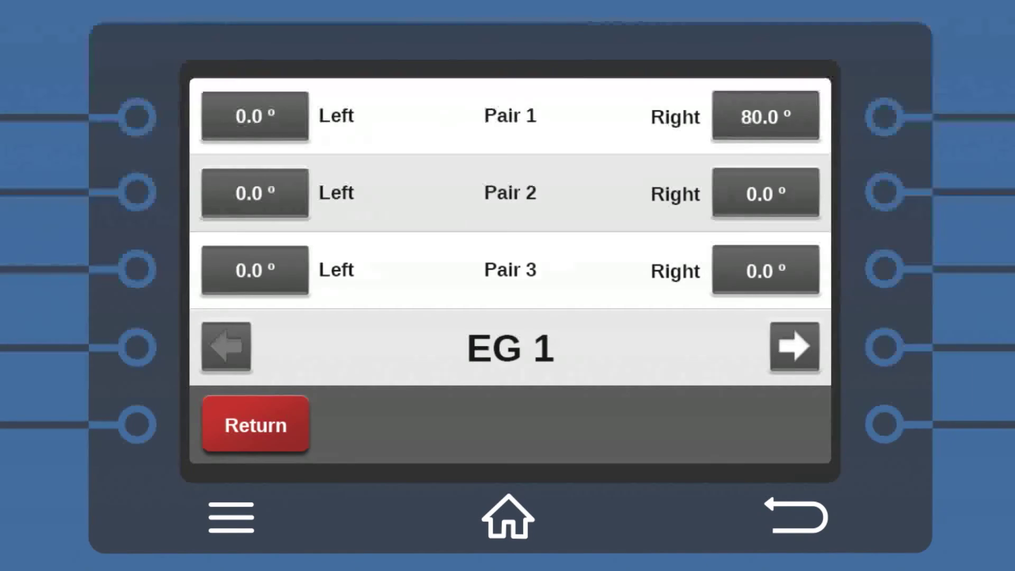
{"action": "left_click", "coordinate": [255, 424]}
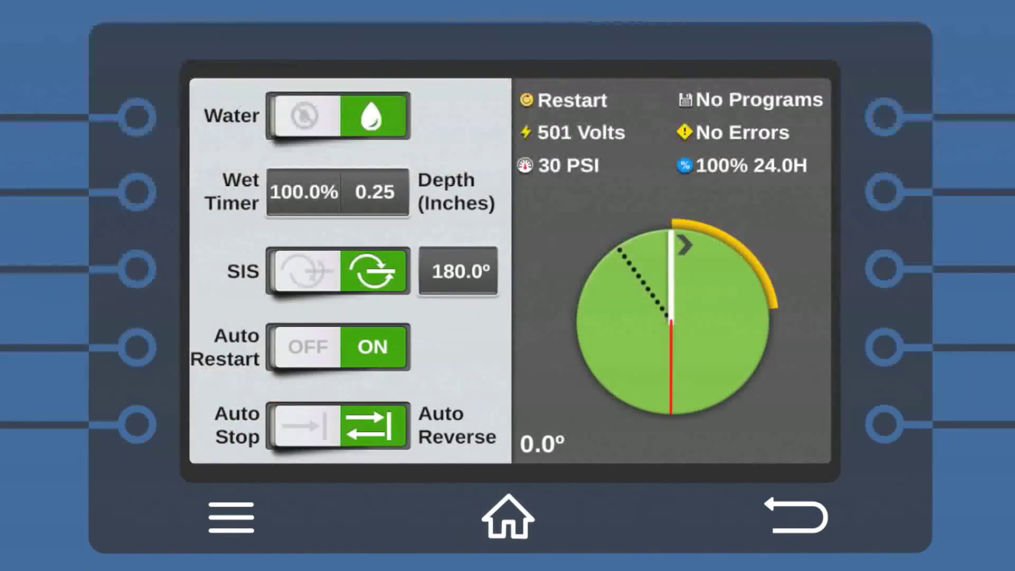